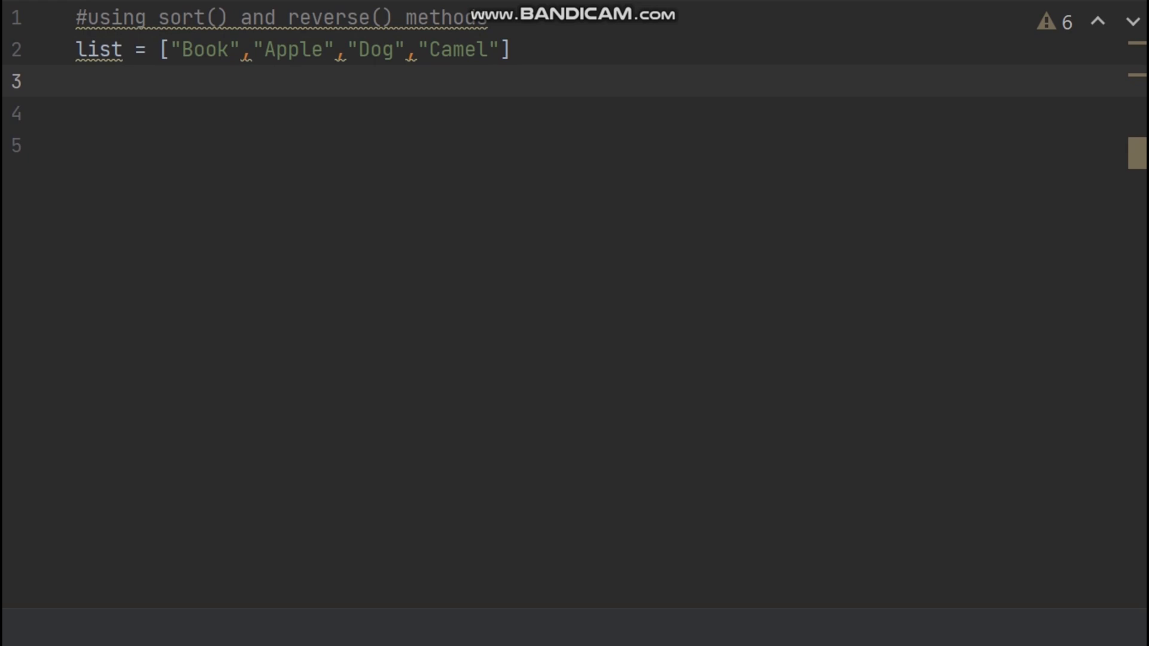
Add list.sort() on the line below the Book, Apple, Dog, Camel list.
left_click(77, 83)
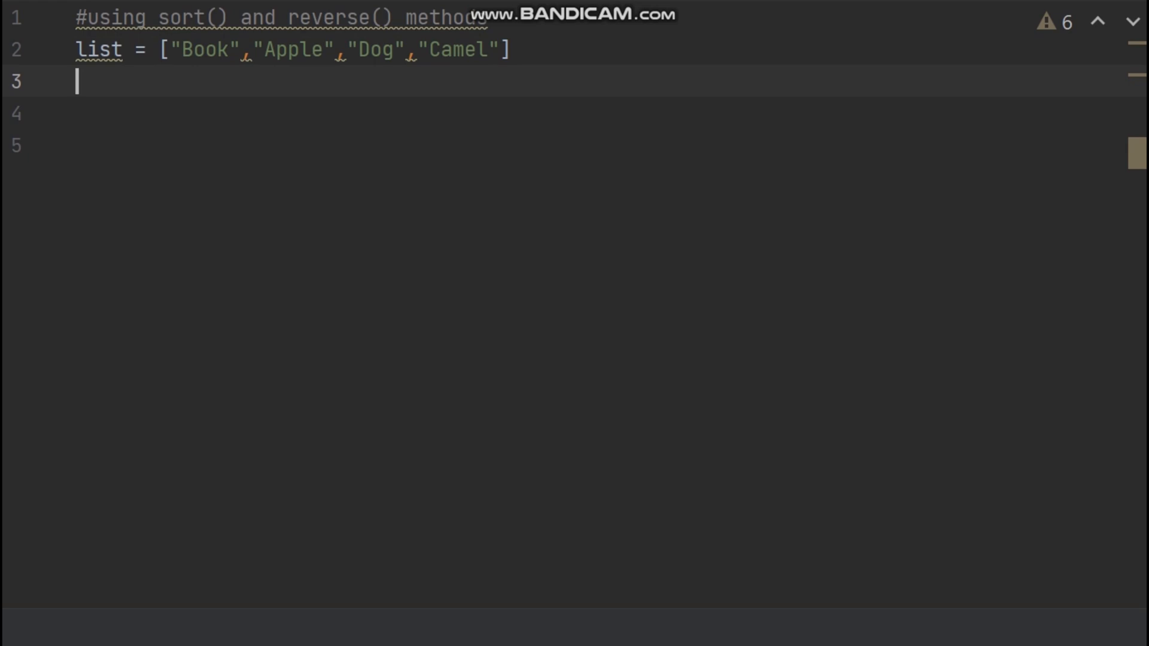
type("list.")
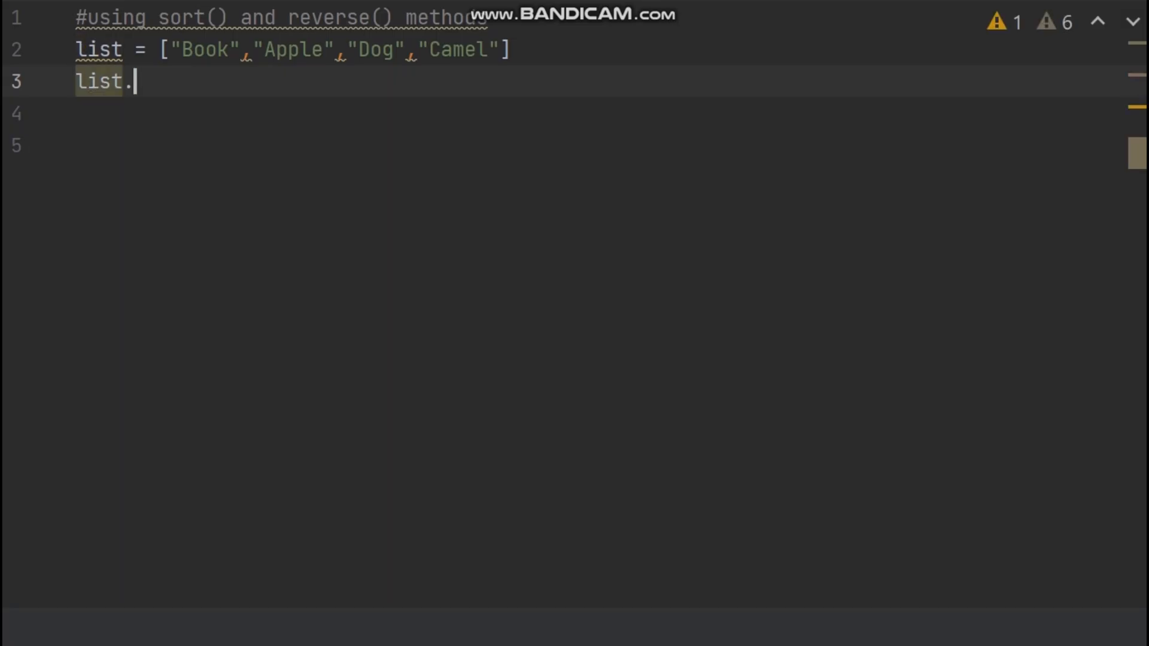
type("sort(")
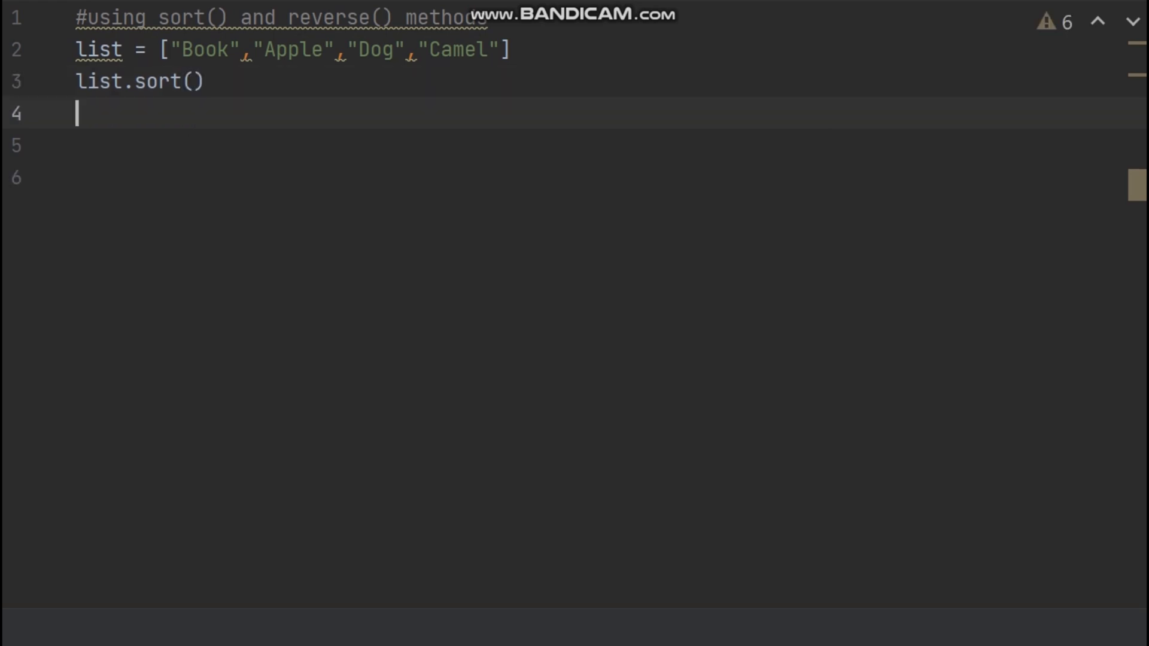
Add print(list) below the sort call.
type("print(list")
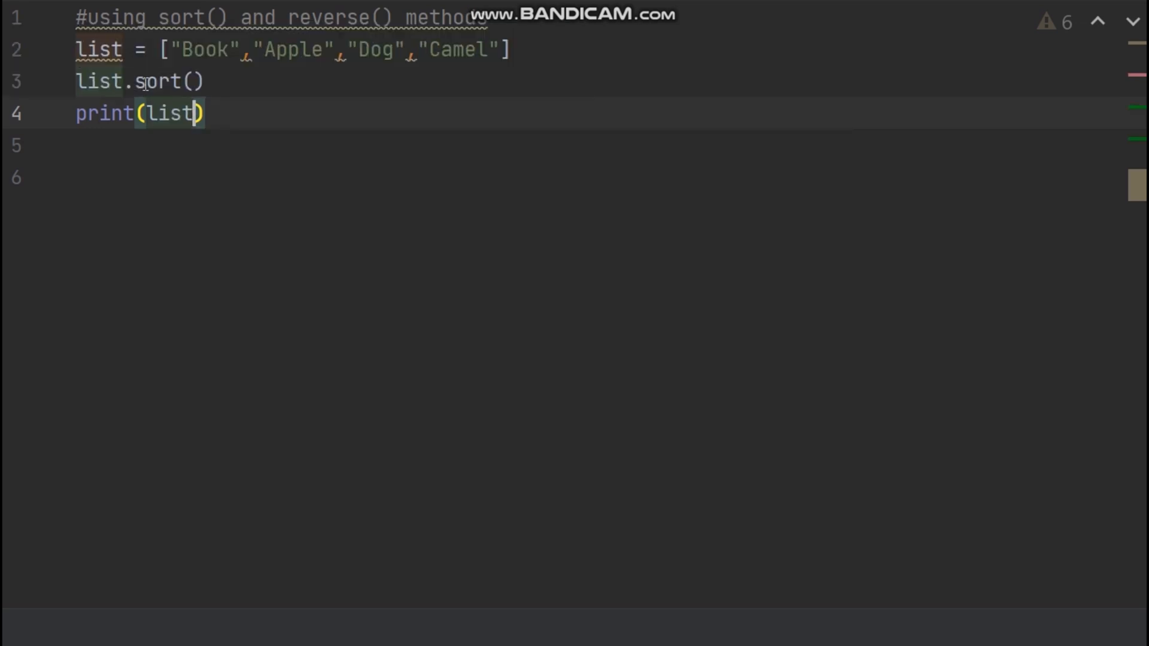
left_click(215, 178)
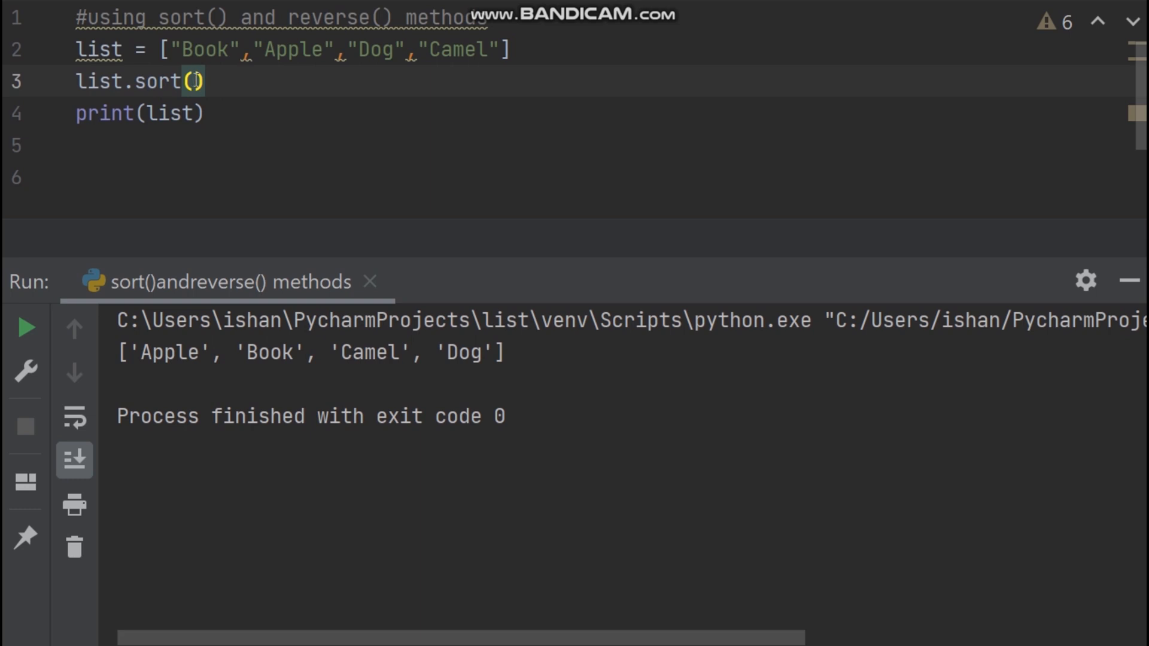
Begin a reverse argument inside sort() by entering 'r'.
type("r")
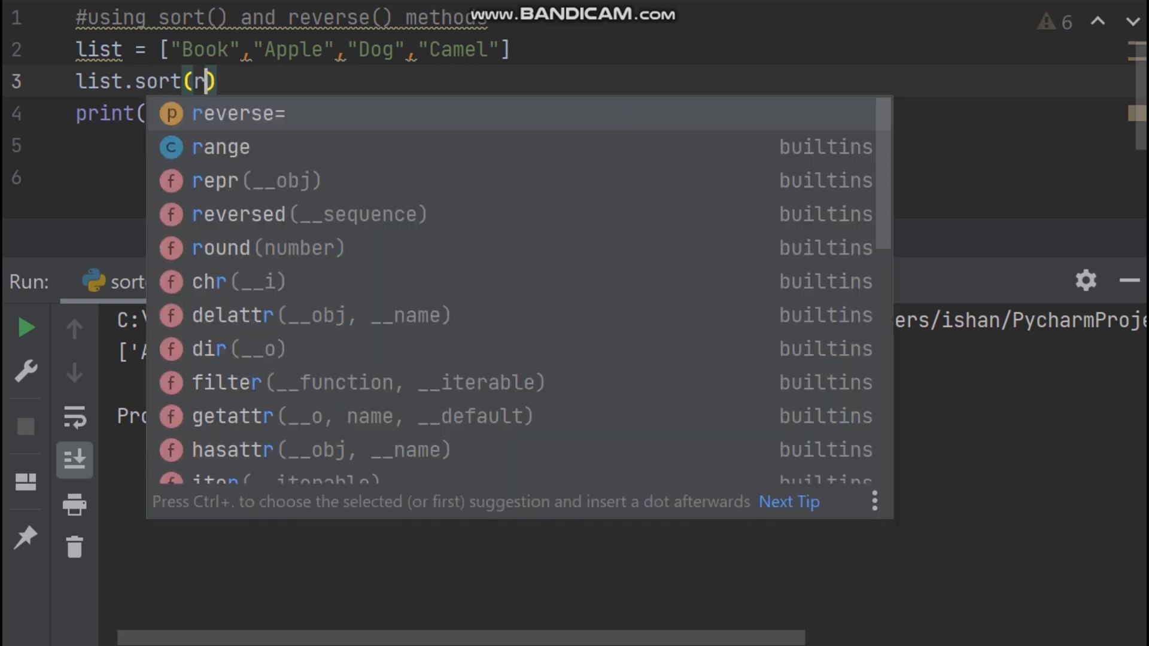
Complete the call as list.sort(reverse=True) for descending order.
left_click(253, 114)
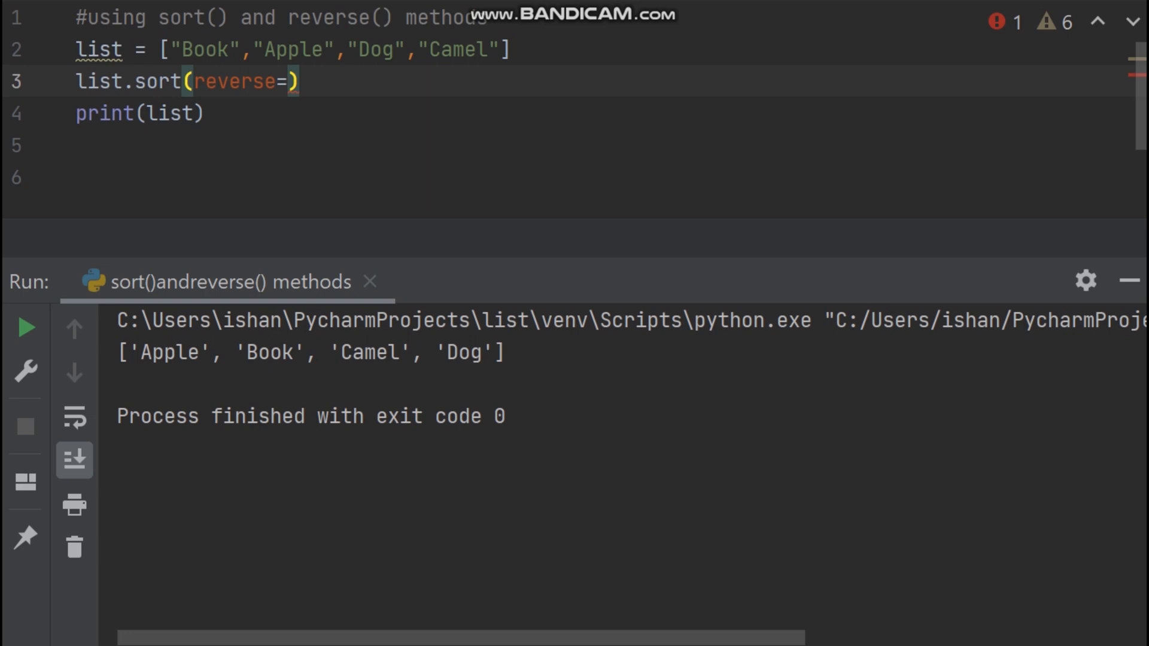
type("True")
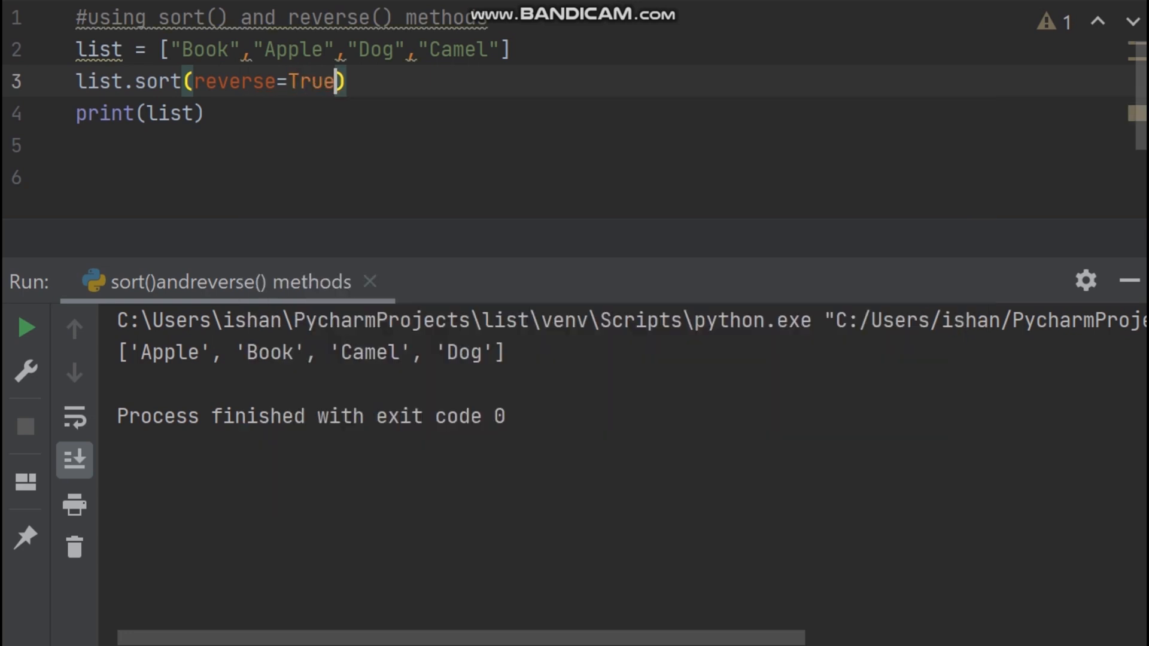